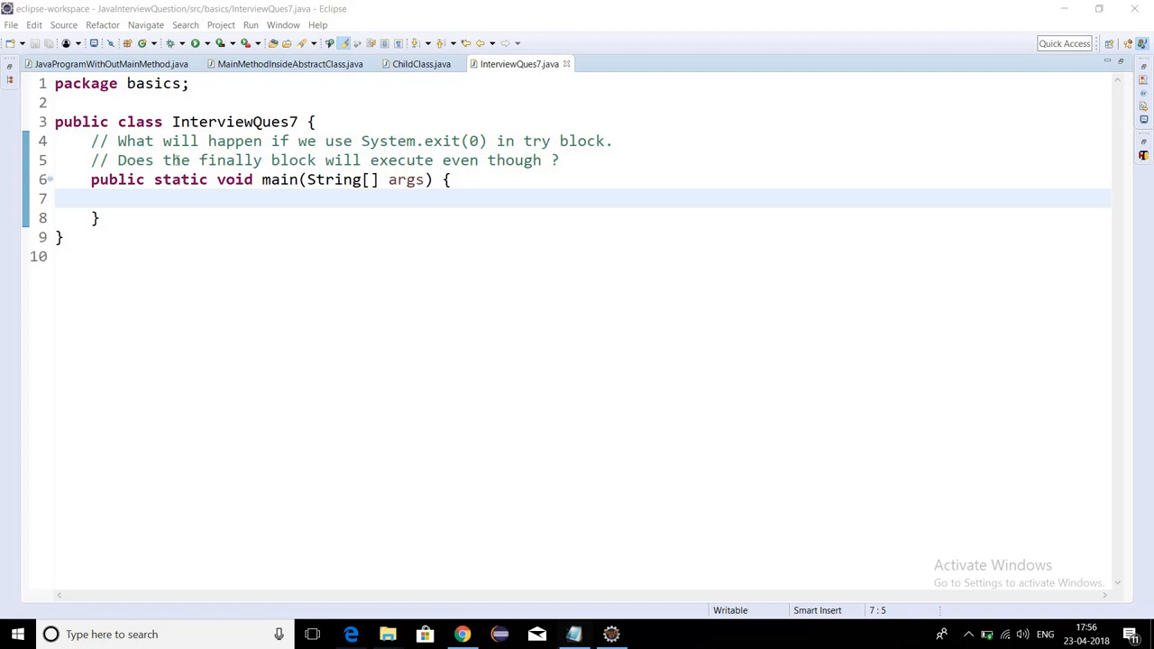
Add a try block in main printing "Try Block.".
click(105, 216)
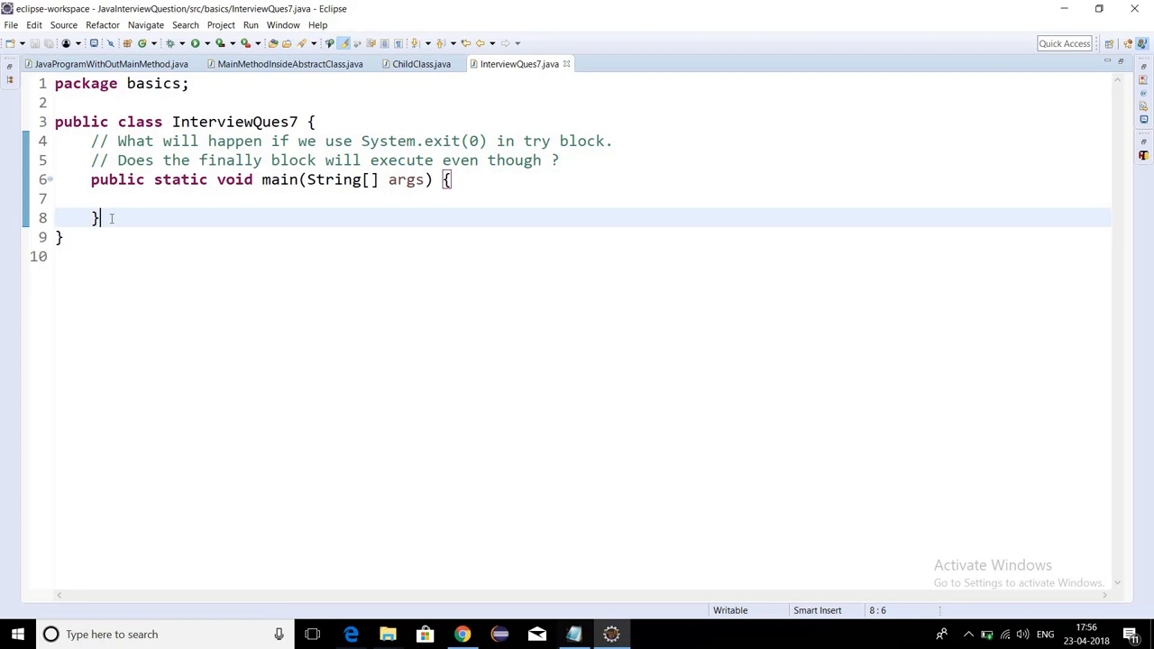
click(93, 198)
text(try)
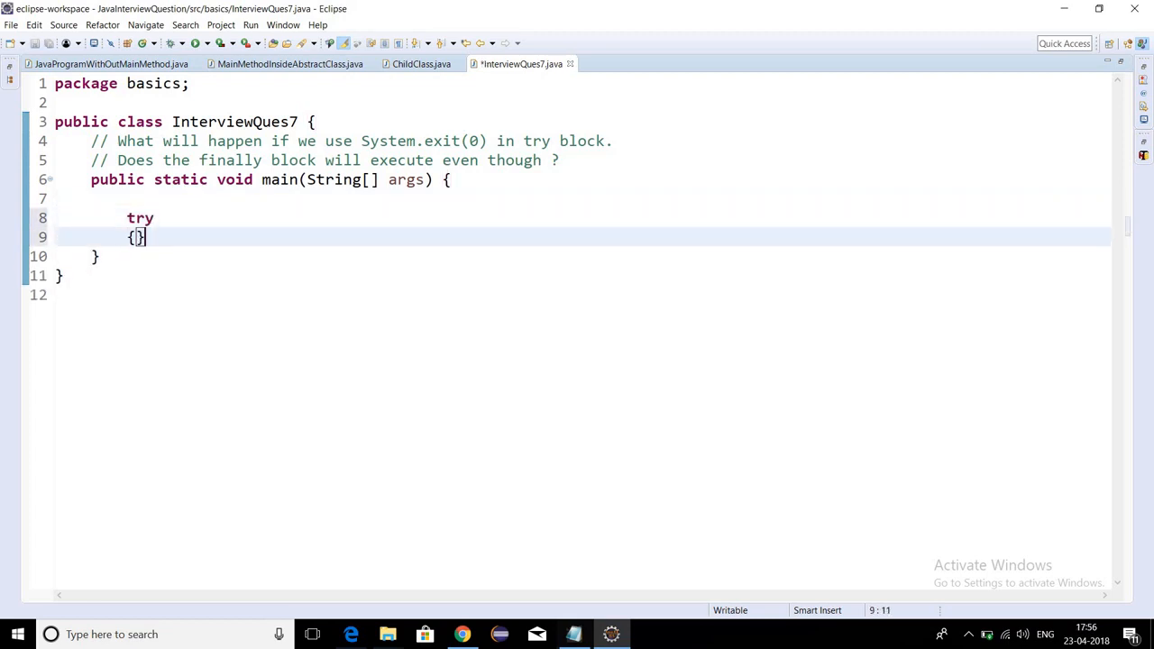
text(syso)
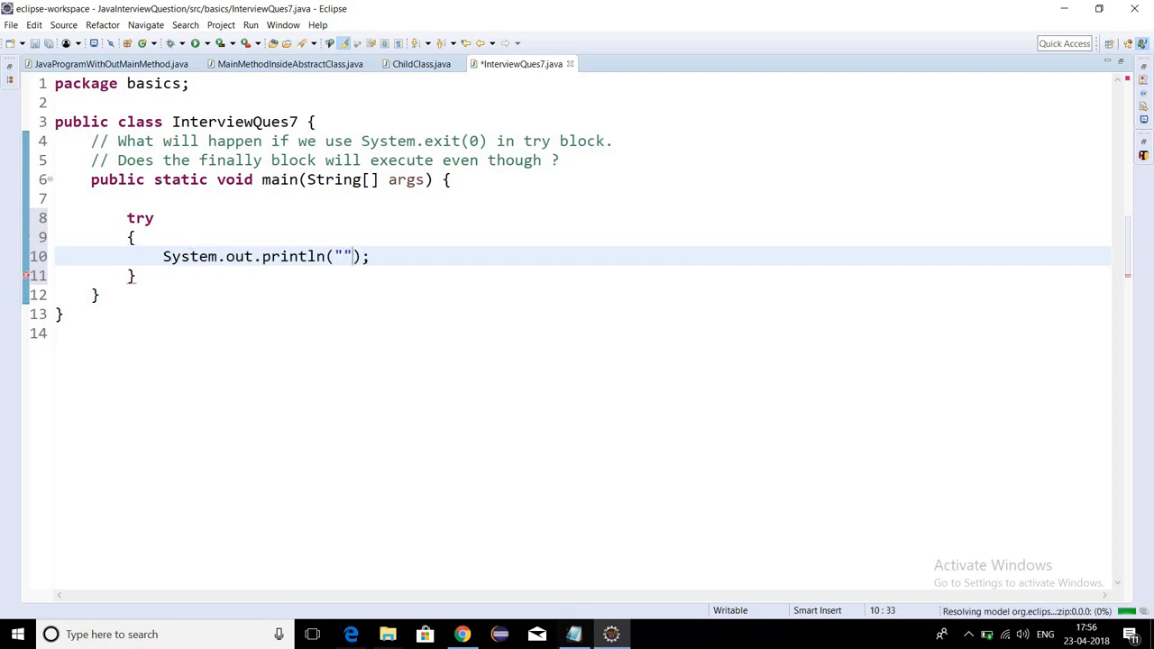
text(Try Block.)
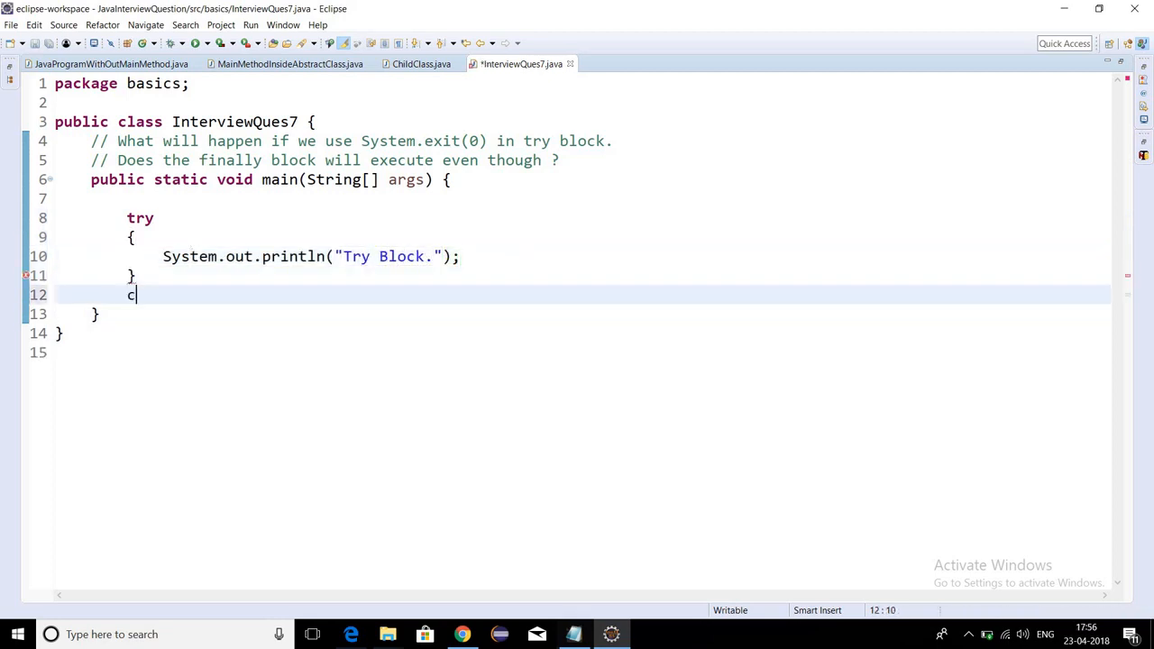
Add a catch(Exception e) printing "Catch Block." and a finally printing "Finally Block.".
text(atch)
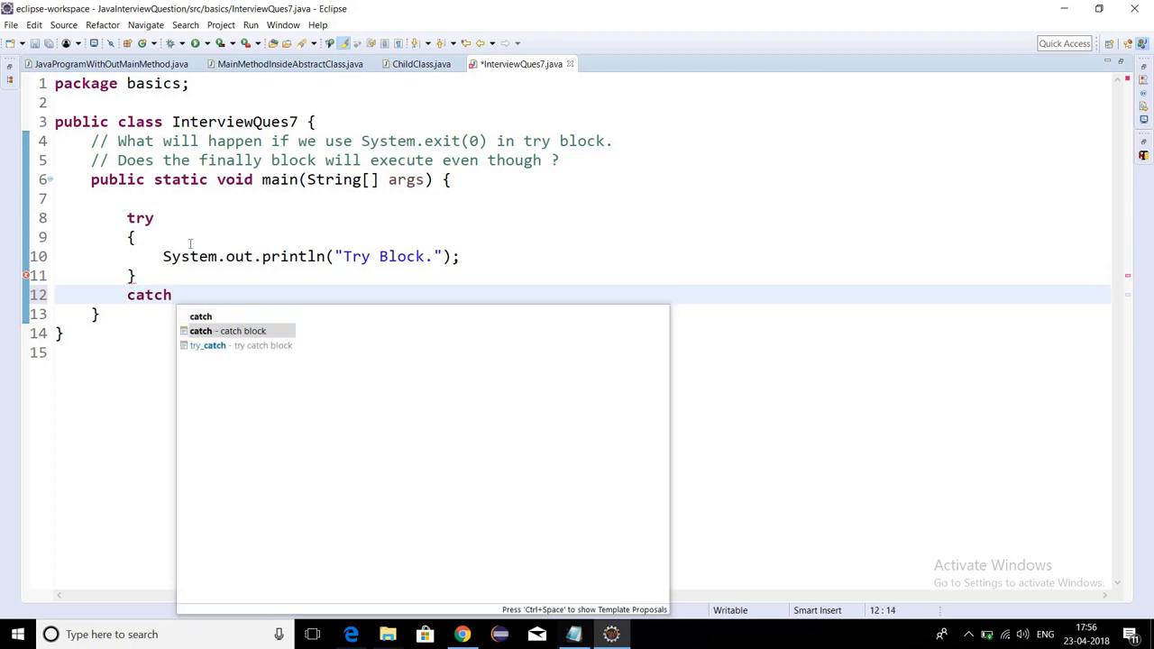
click(238, 332)
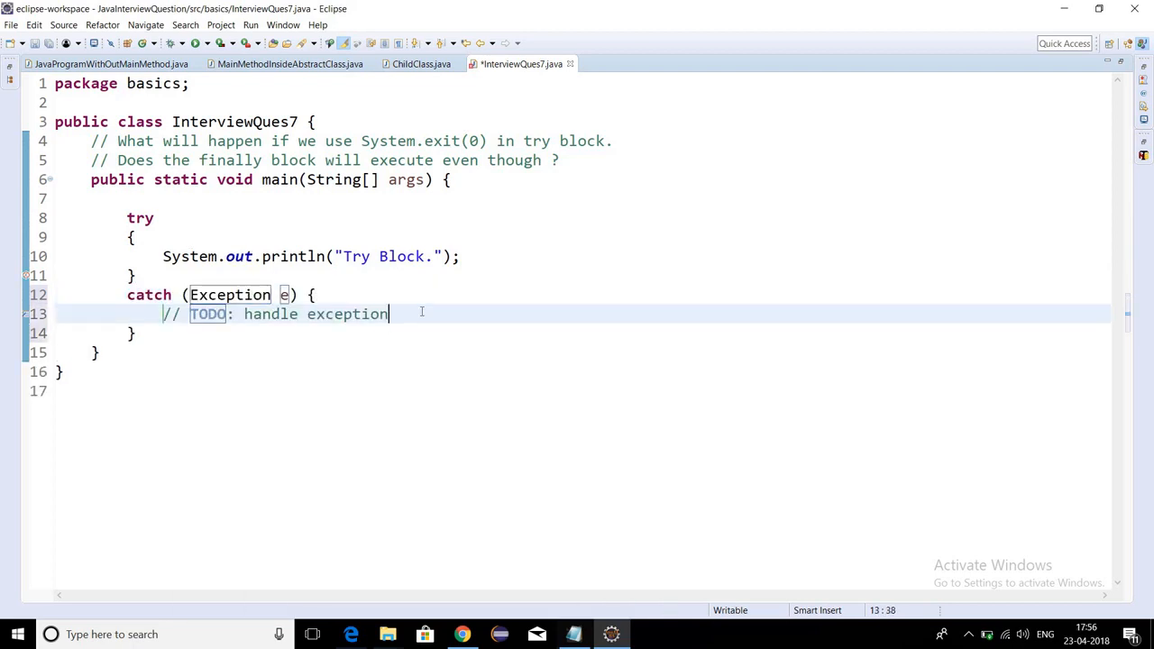
text(sys)
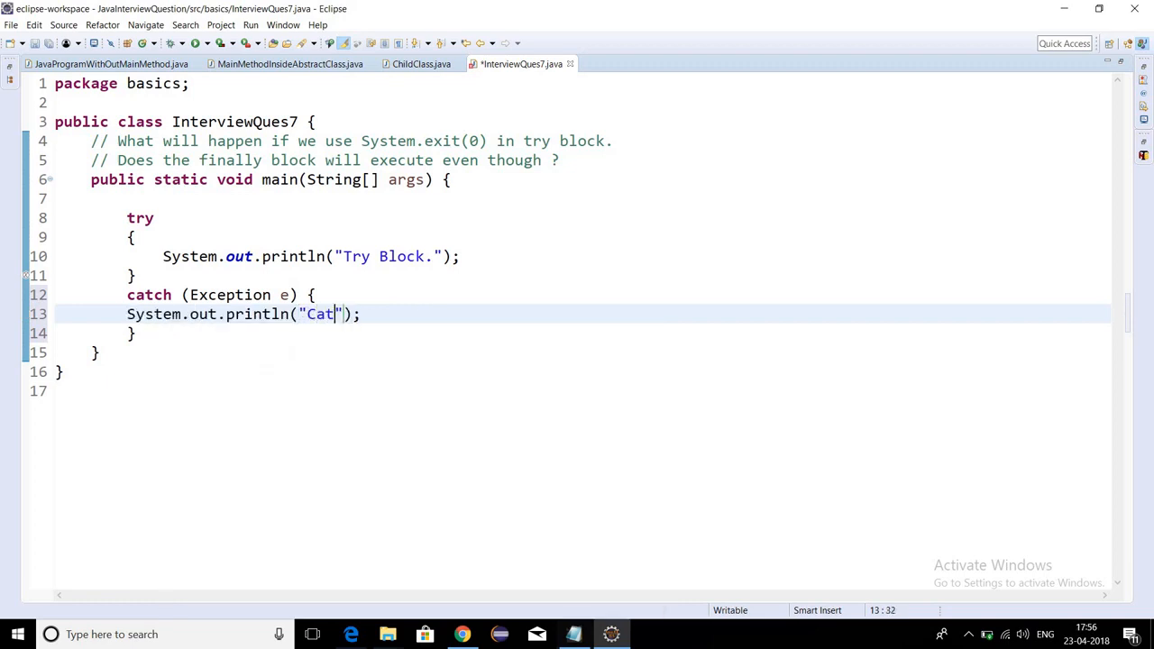
text(ch Block)
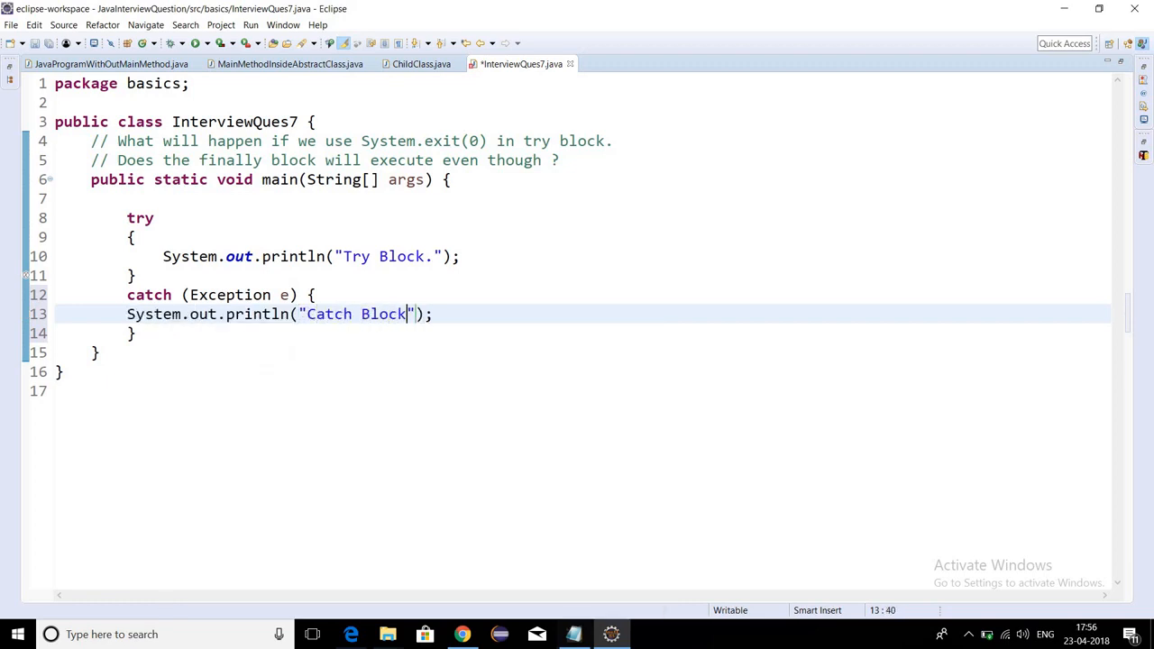
text(.)
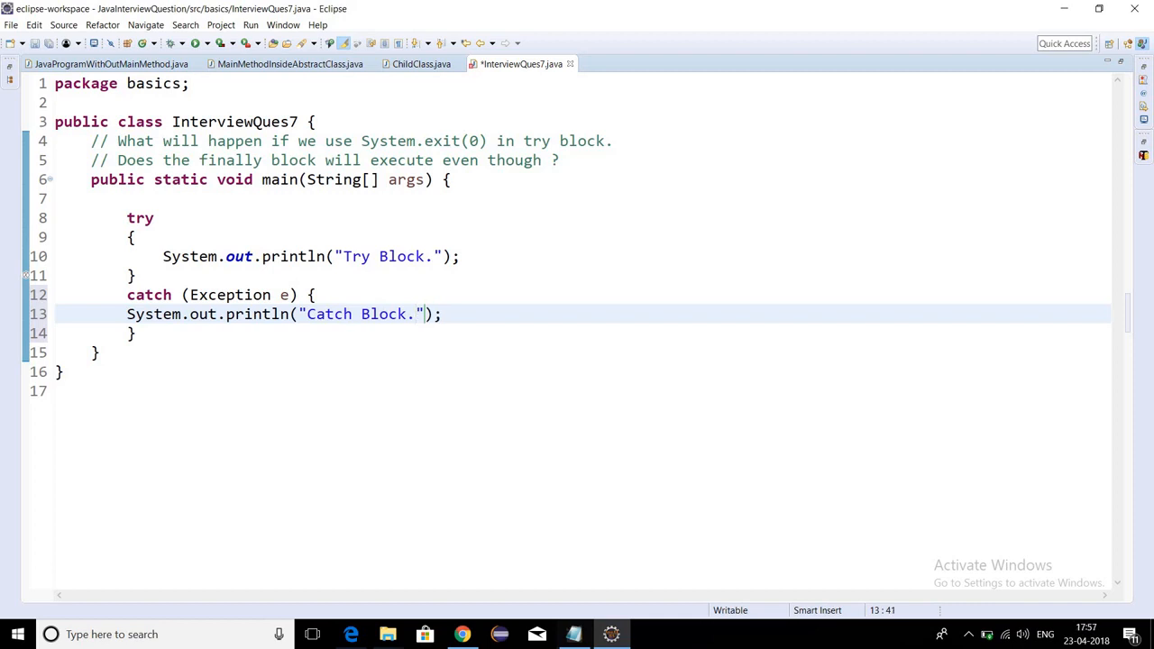
text(finally {)
text(System.out.println("Finally Block.");)
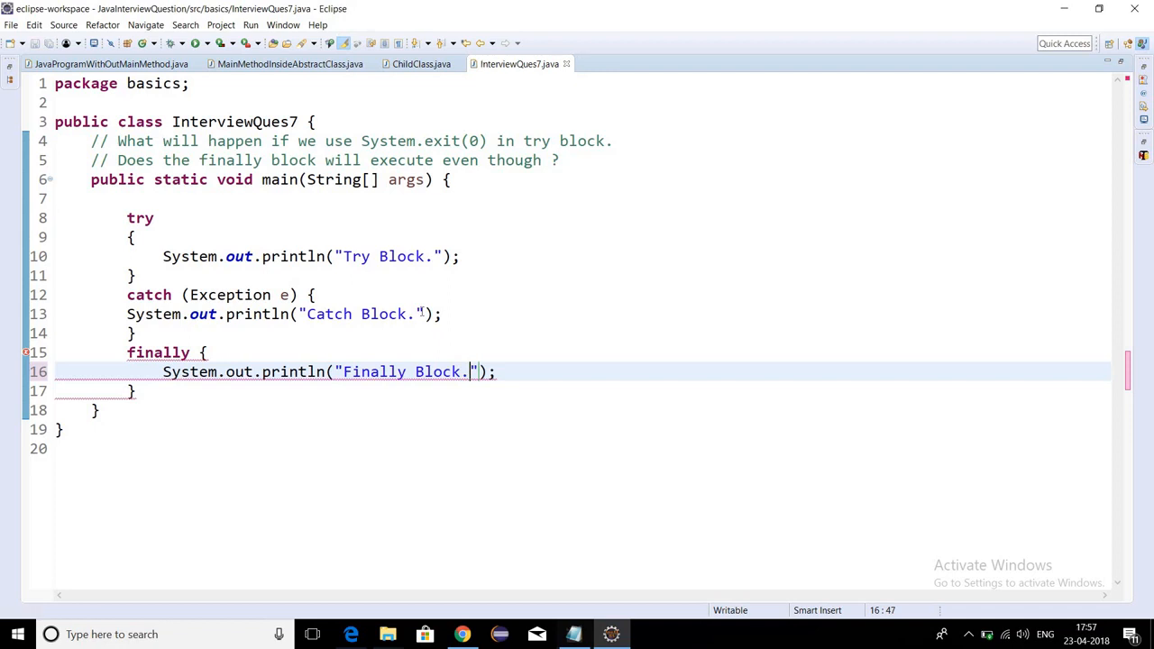
Run the InterviewQues7 class as a Java application.
click(188, 411)
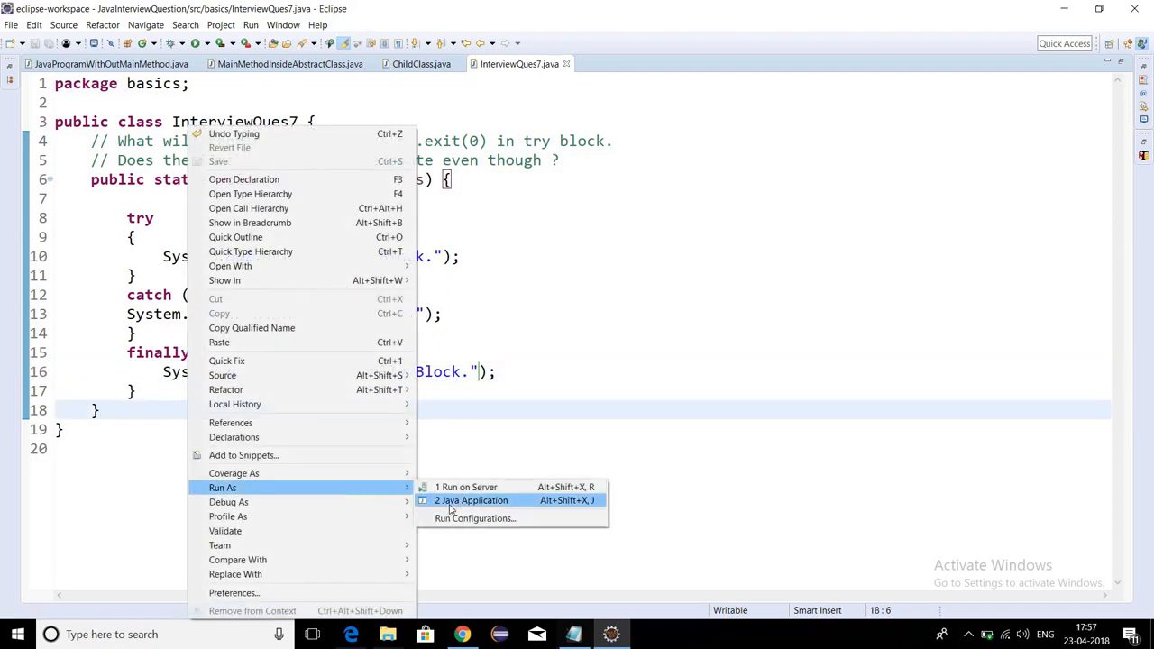
click(470, 502)
text(Syste)
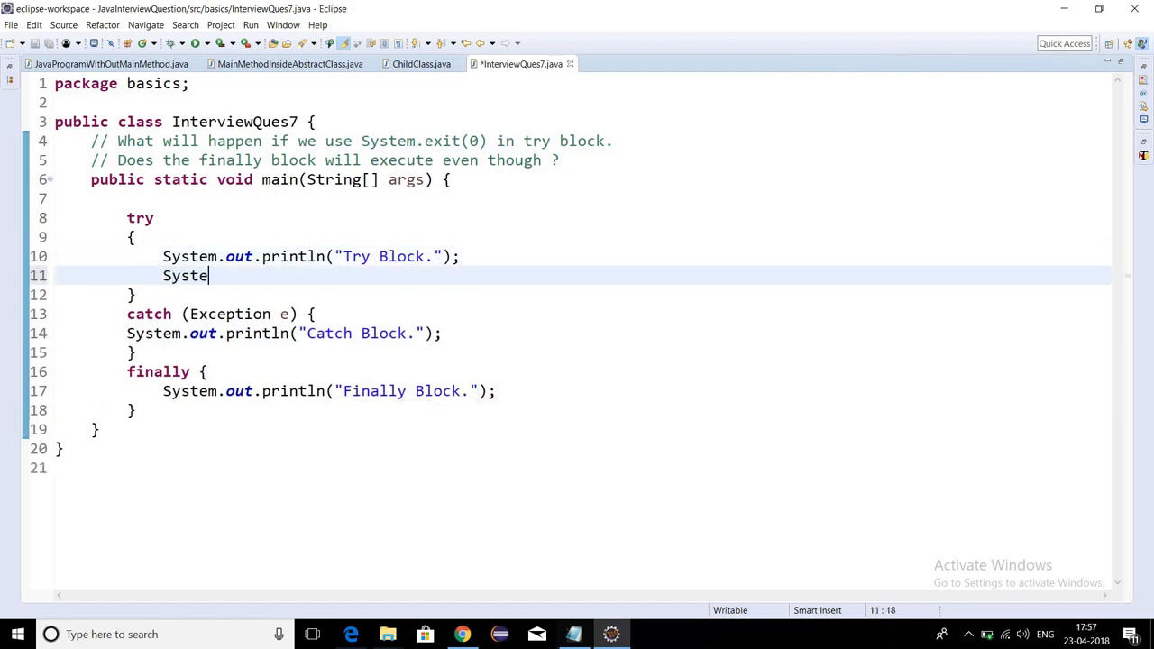
Call System.exit(0) after the try print, with the comment "JVM Terminate".
text(m.exit(0);)
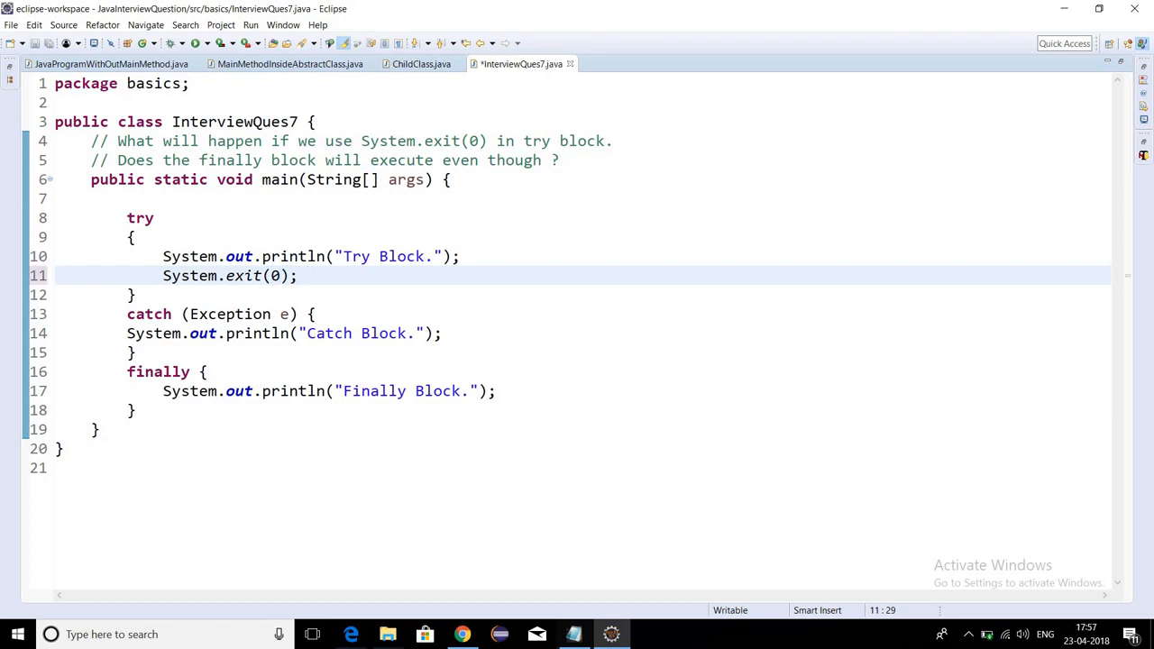
text(//)
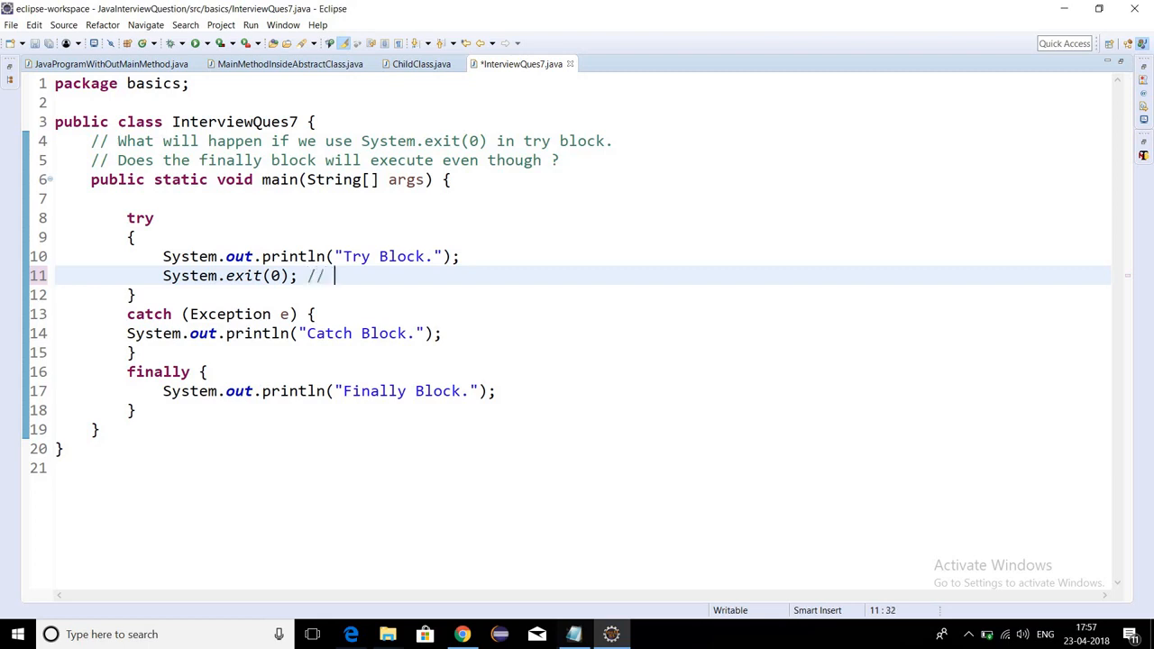
text(JVM)
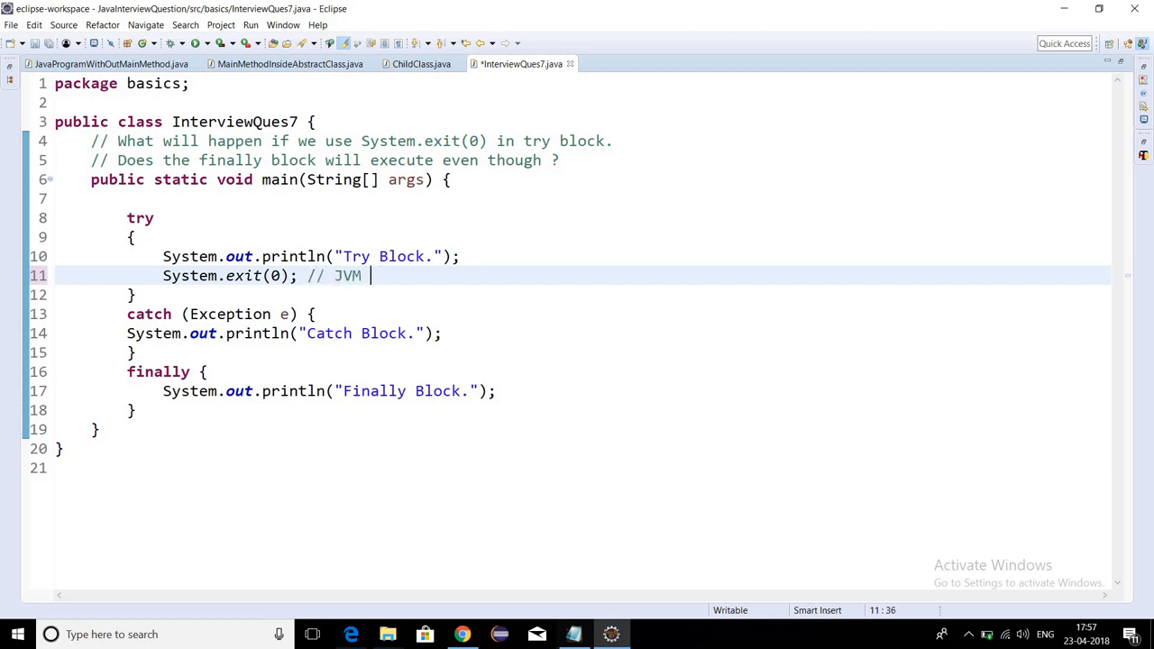
text(Terminate)
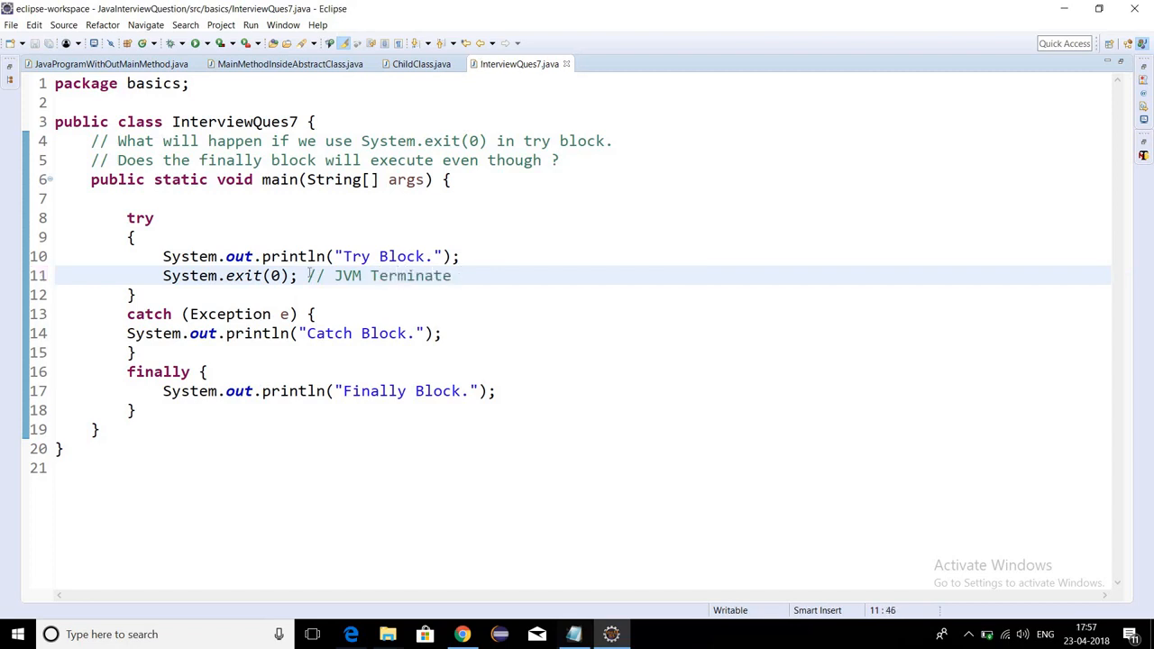
Comment that status code 0 represents normal termination.
key(Return)
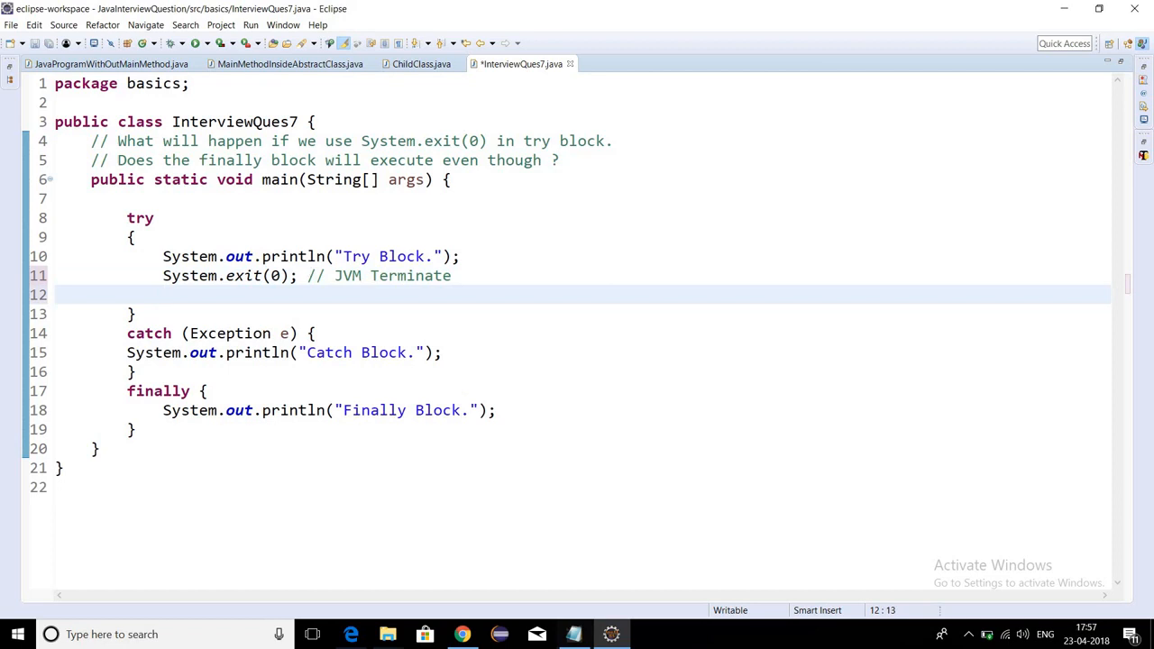
text(//)
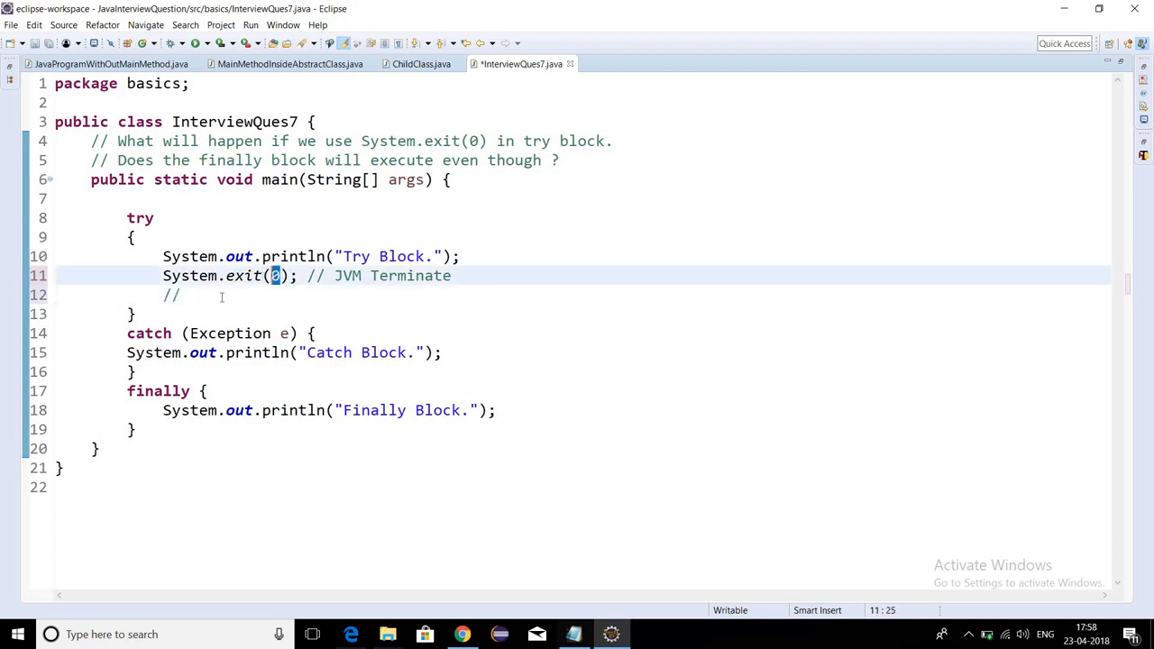
click(184, 295)
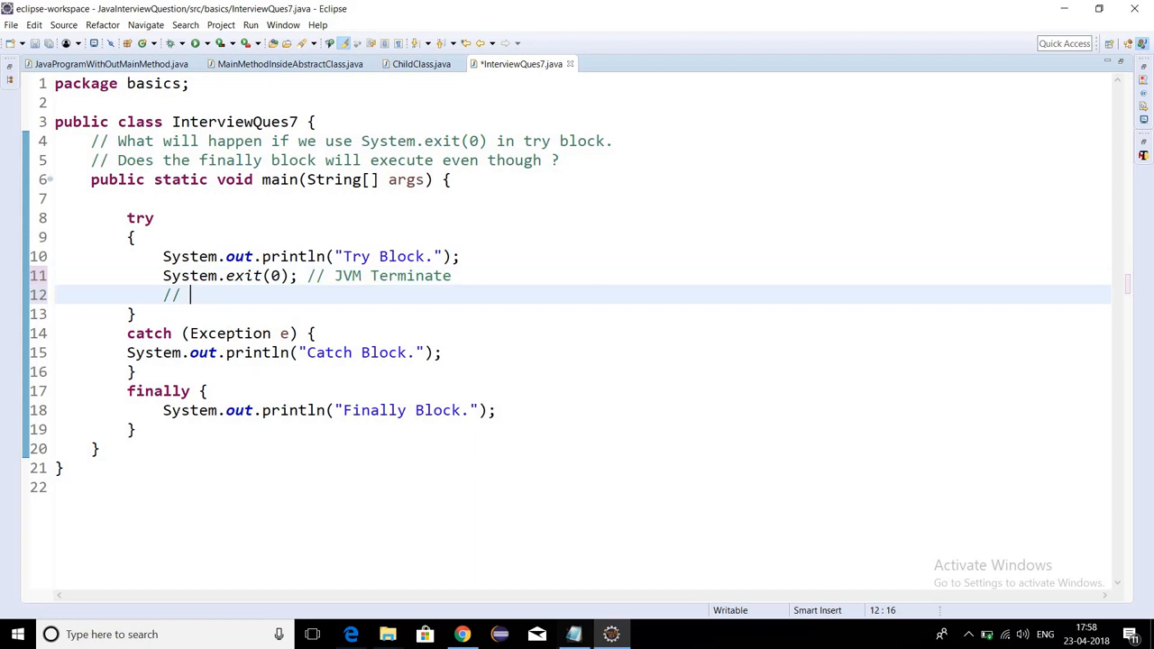
text(STATUS)
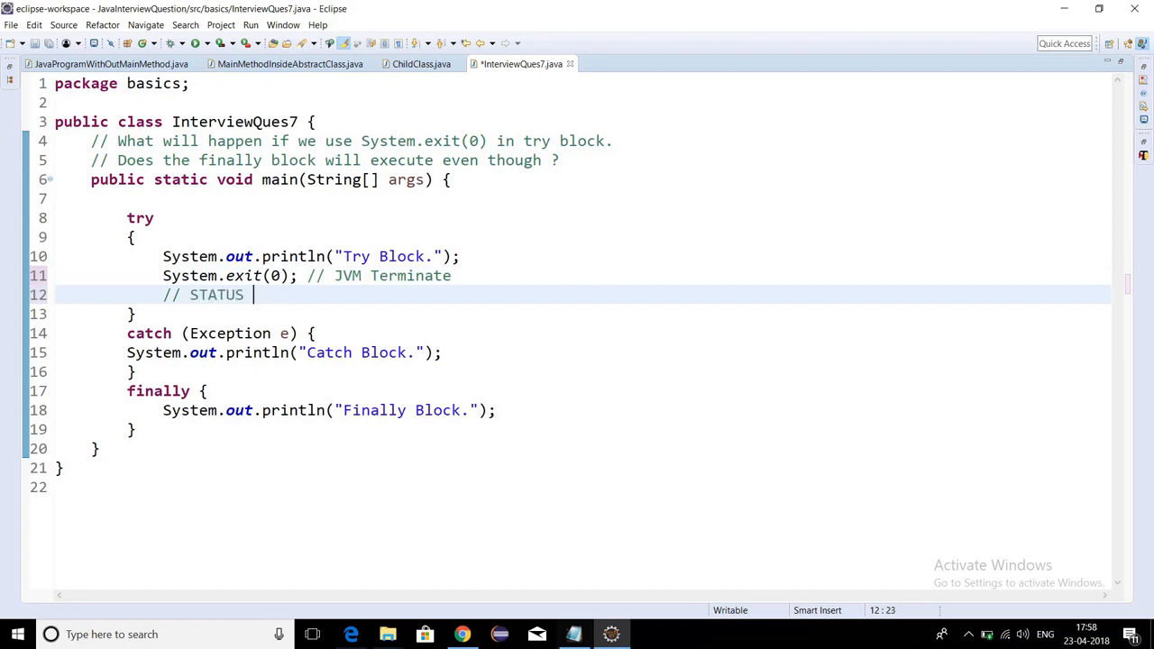
text(Code -)
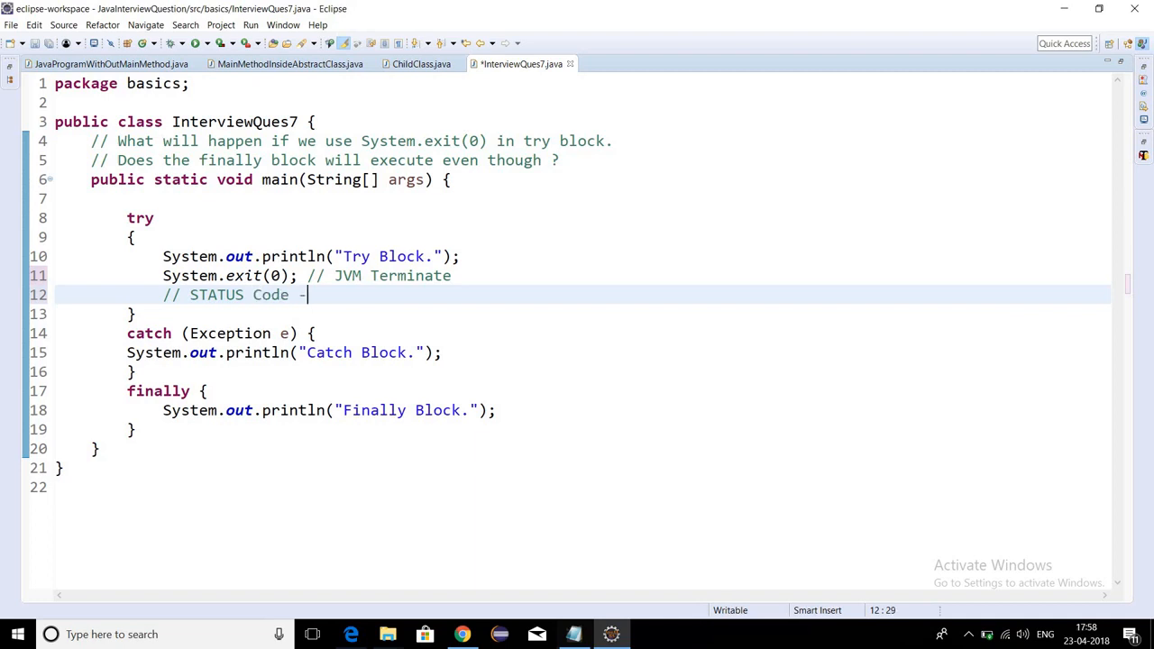
text(0)
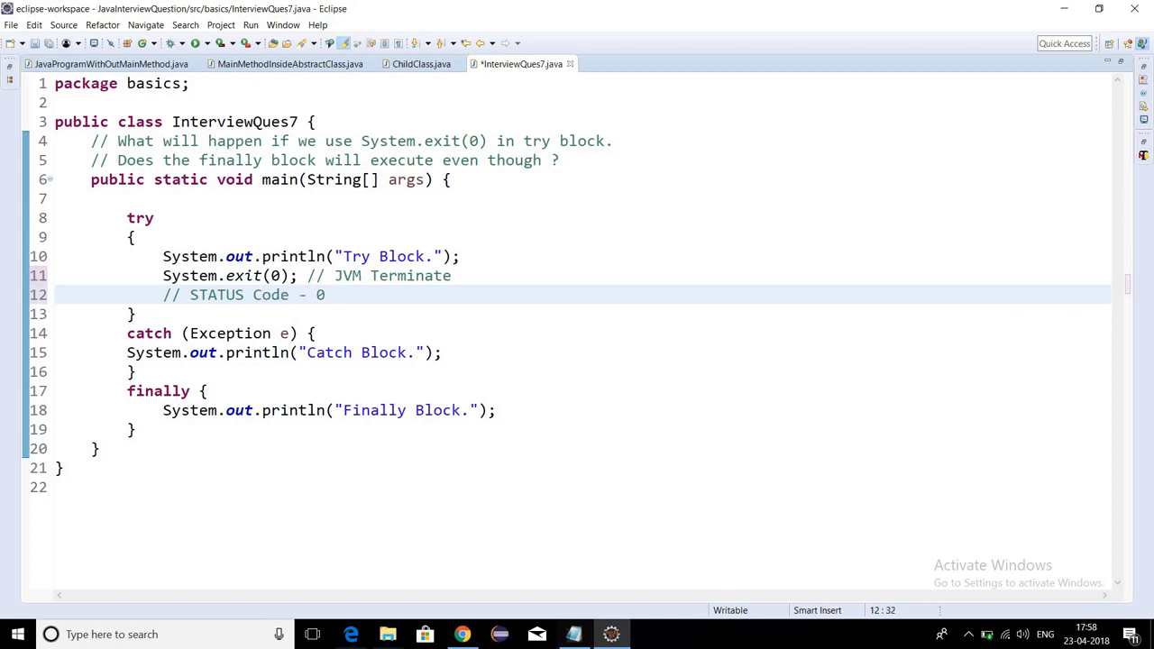
text(represents the nor)
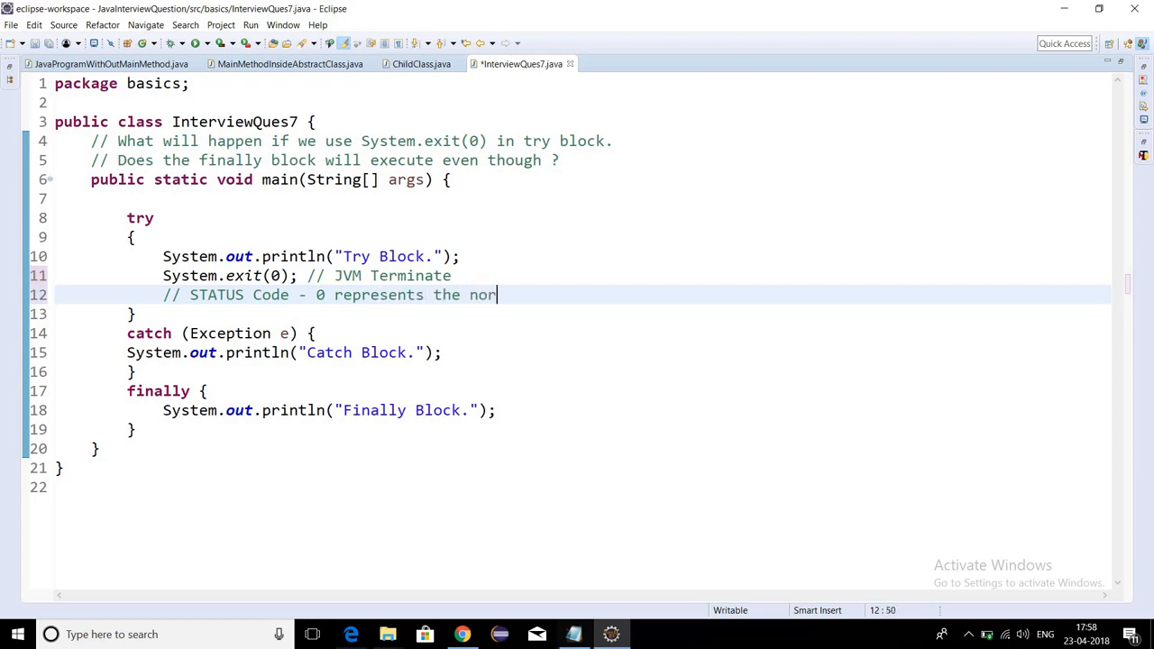
text(mal term)
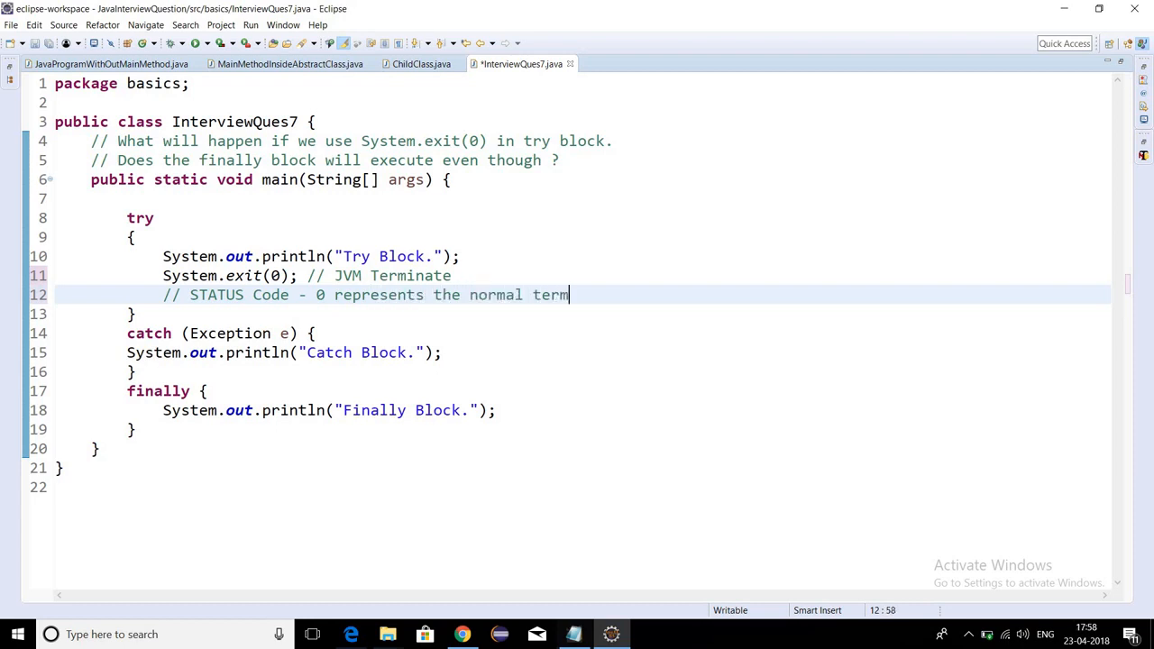
text(ination)
text(//)
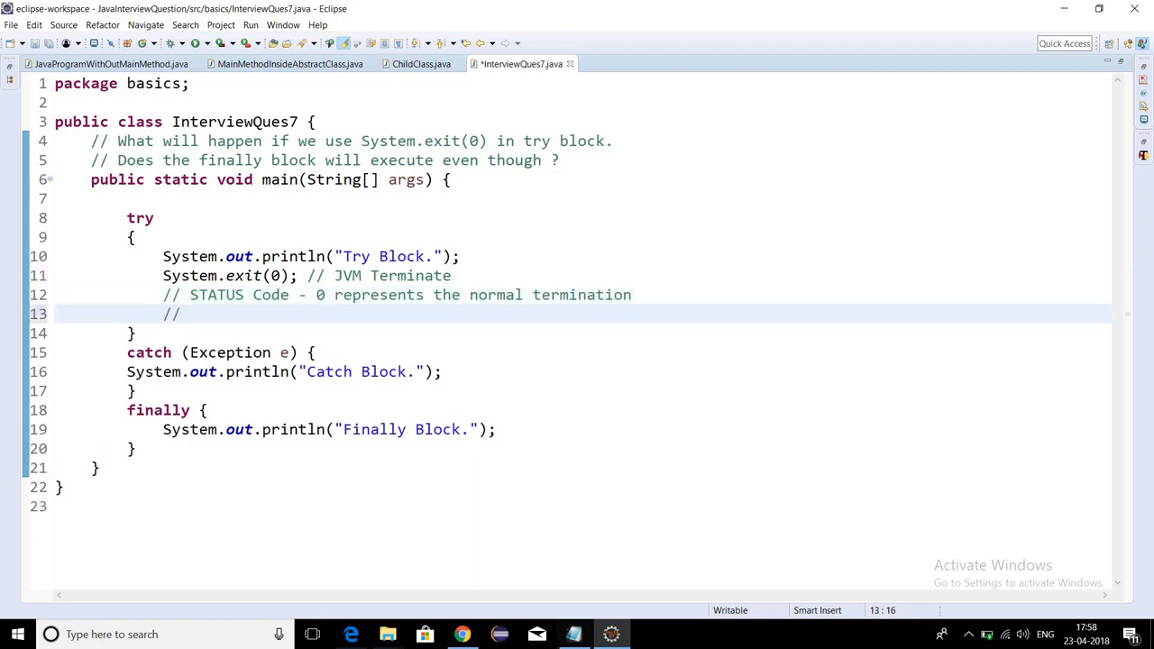
Comment that status code -1 or 1 represents abnormal termination.
text(-1 or 1 that)
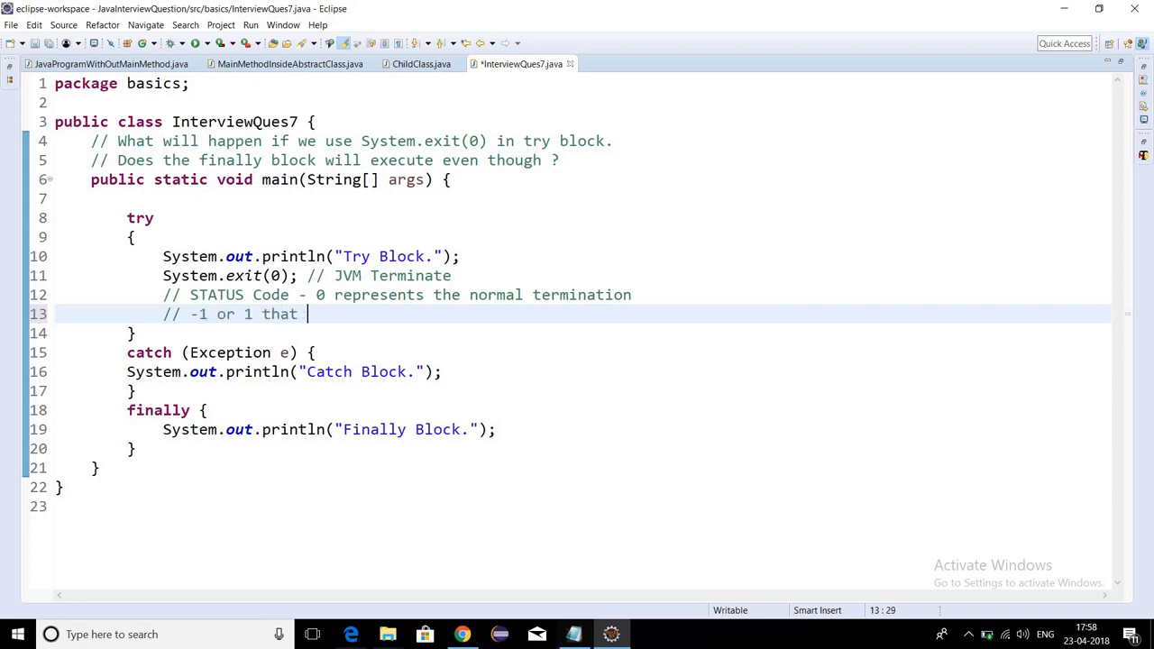
text(re)
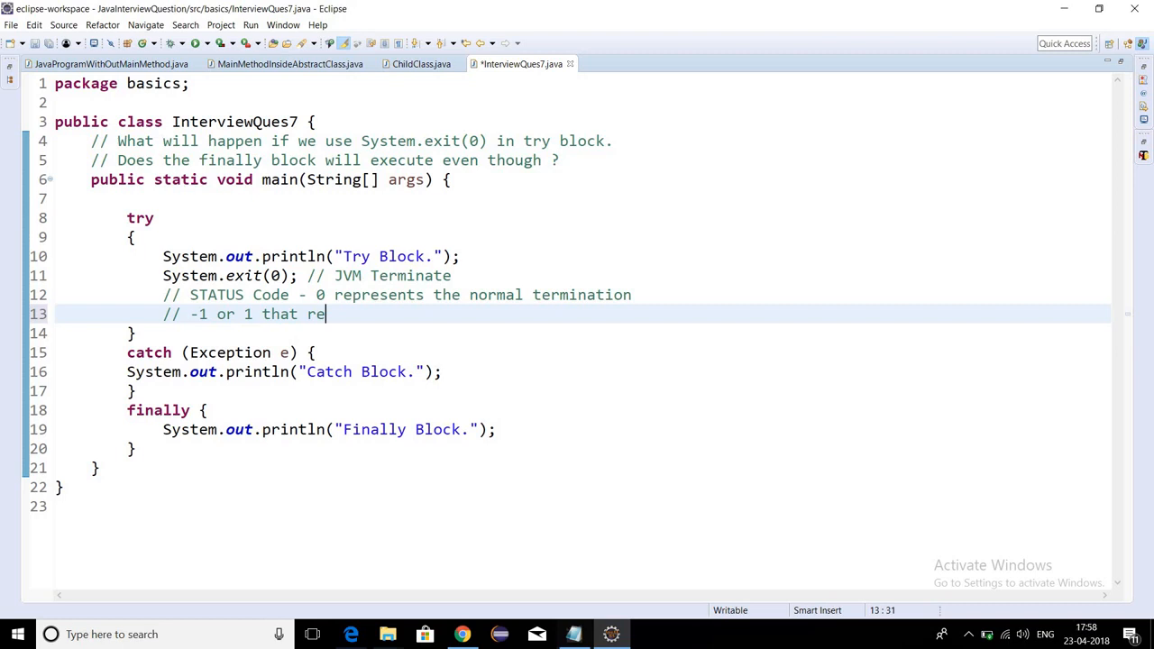
text(presents a)
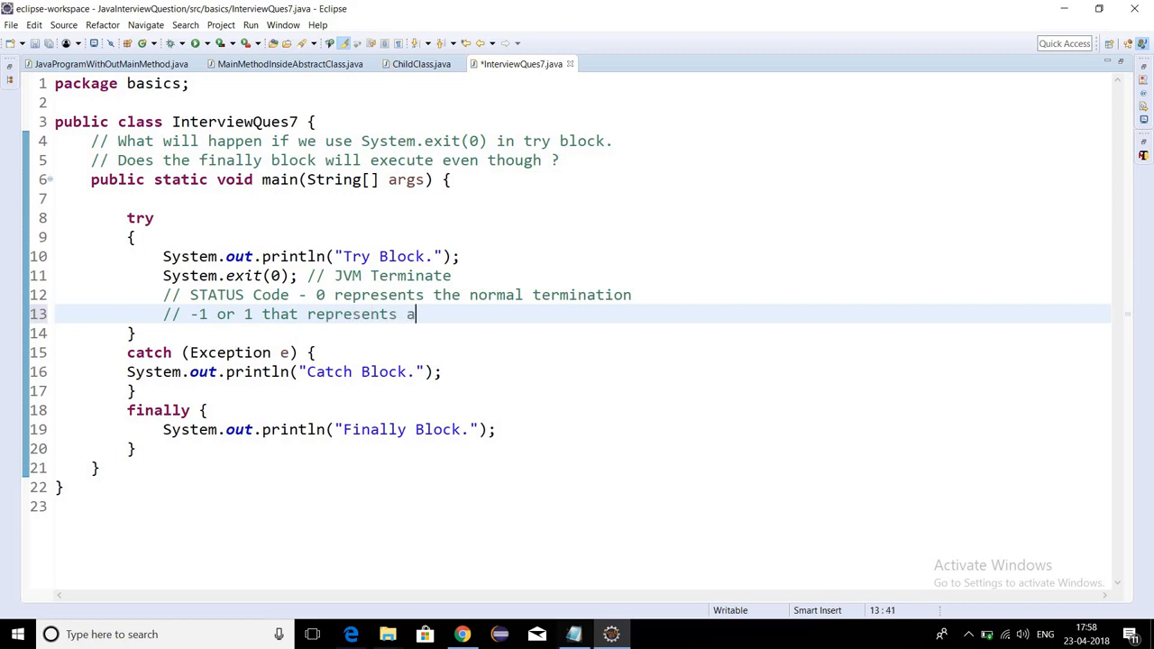
text(bnormal)
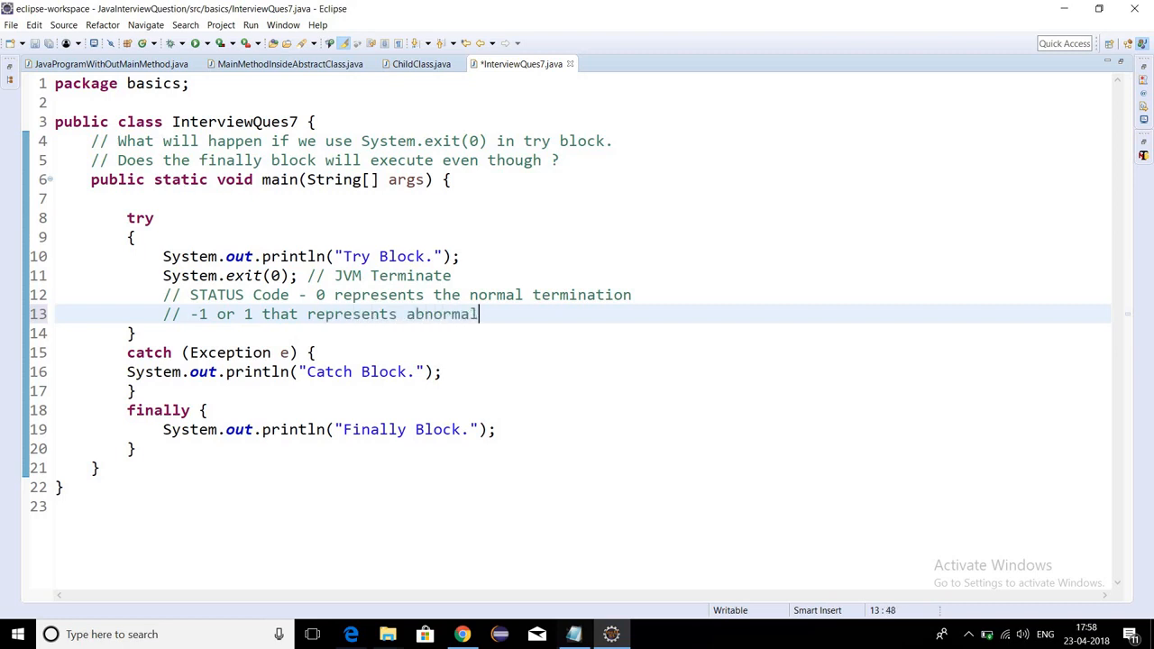
text(term)
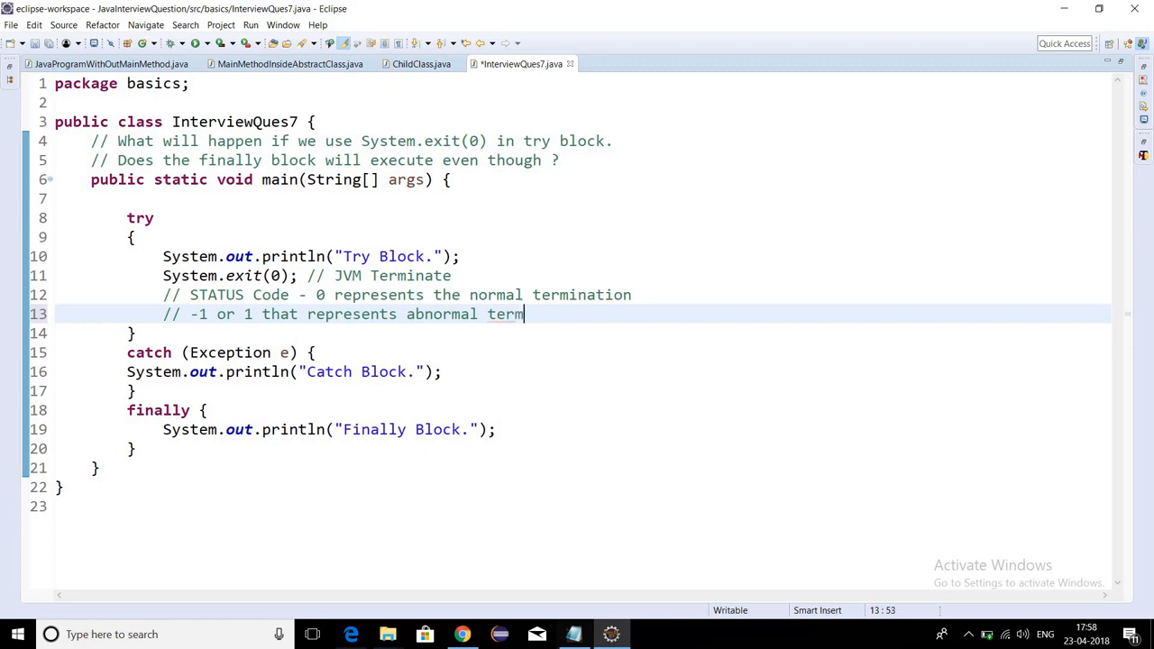
text(ination.)
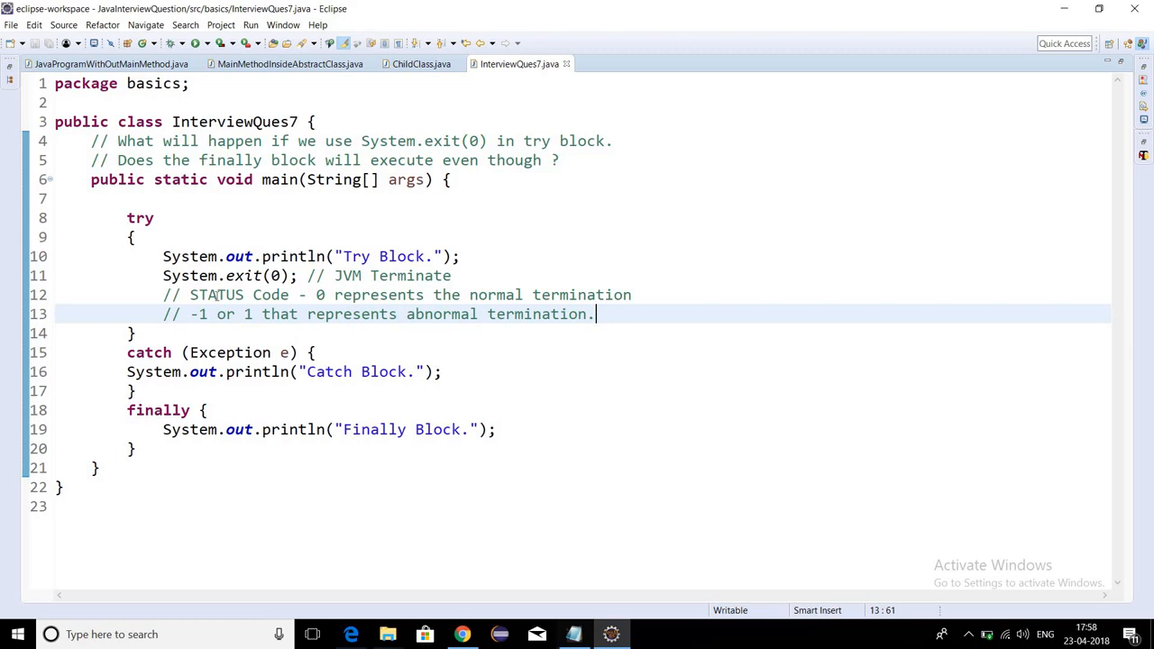
double_click(190, 276)
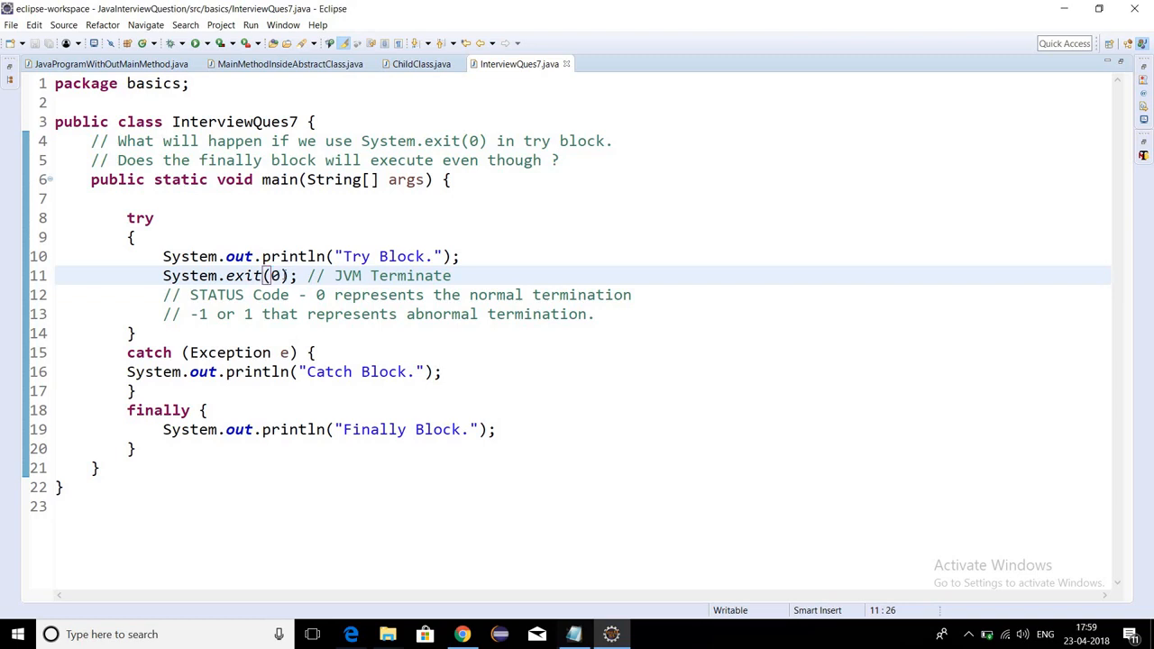
mouse_move(620, 323)
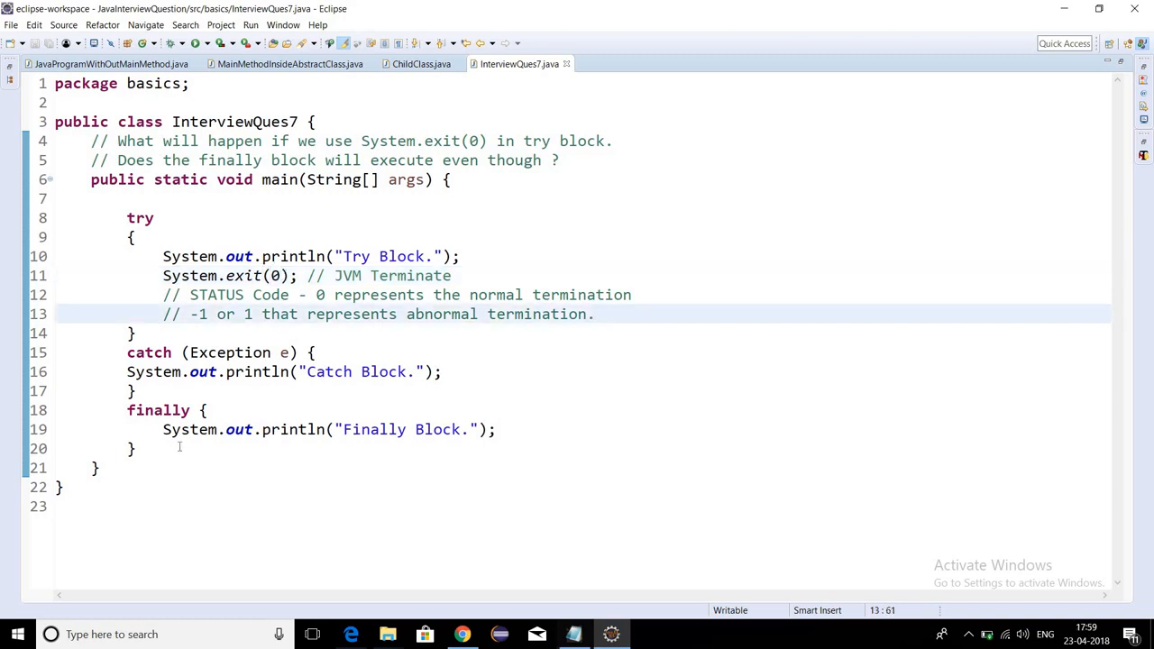
click(178, 449)
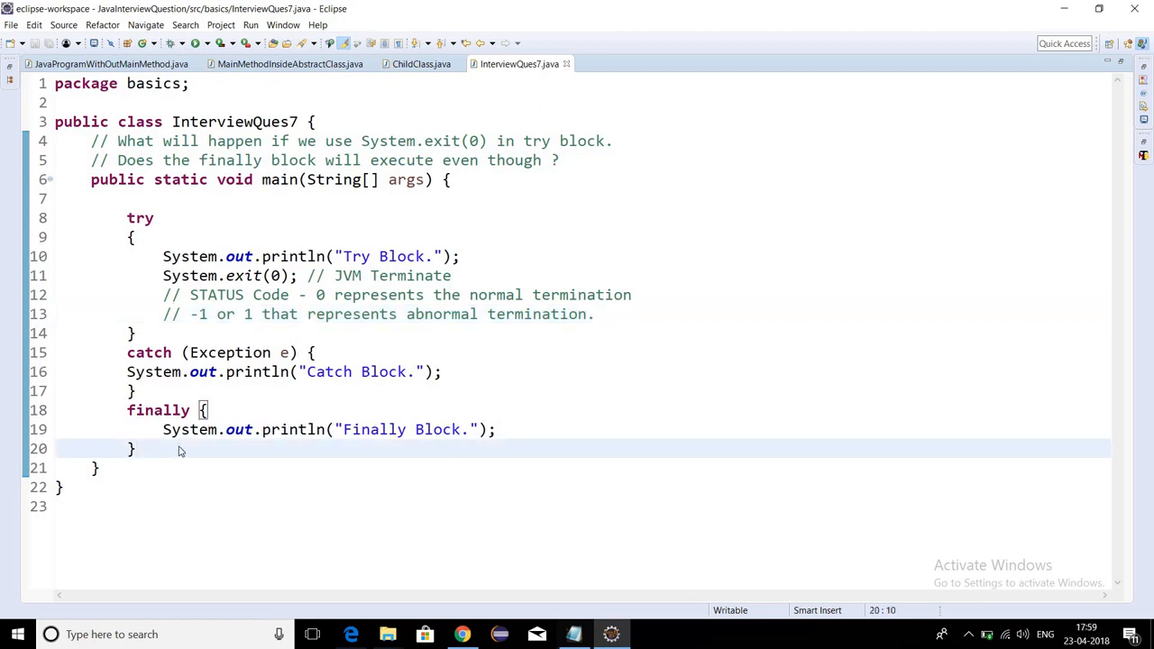